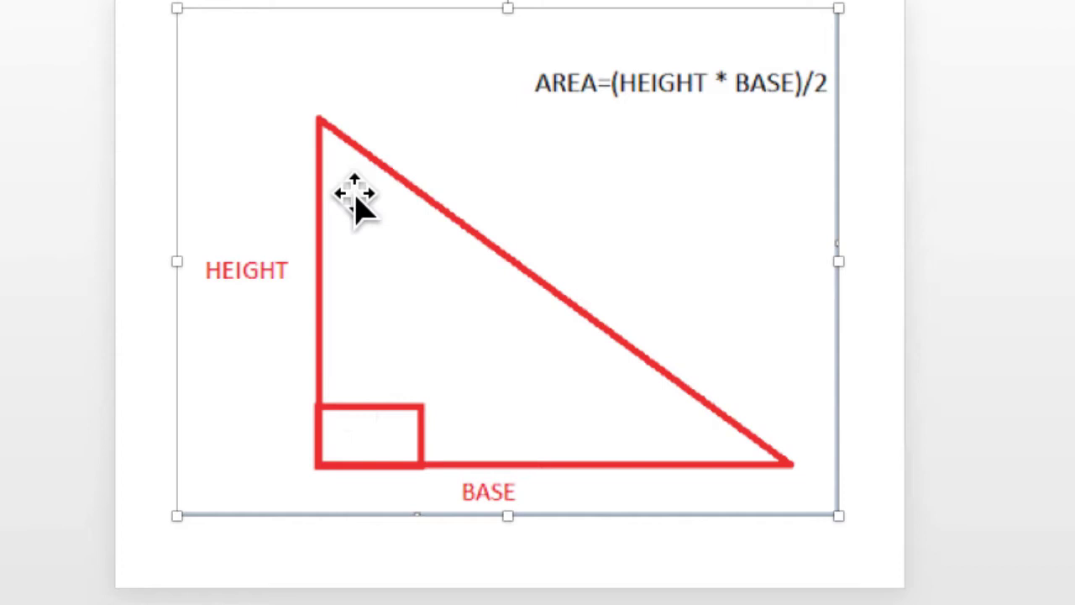
mouse_move(546, 109)
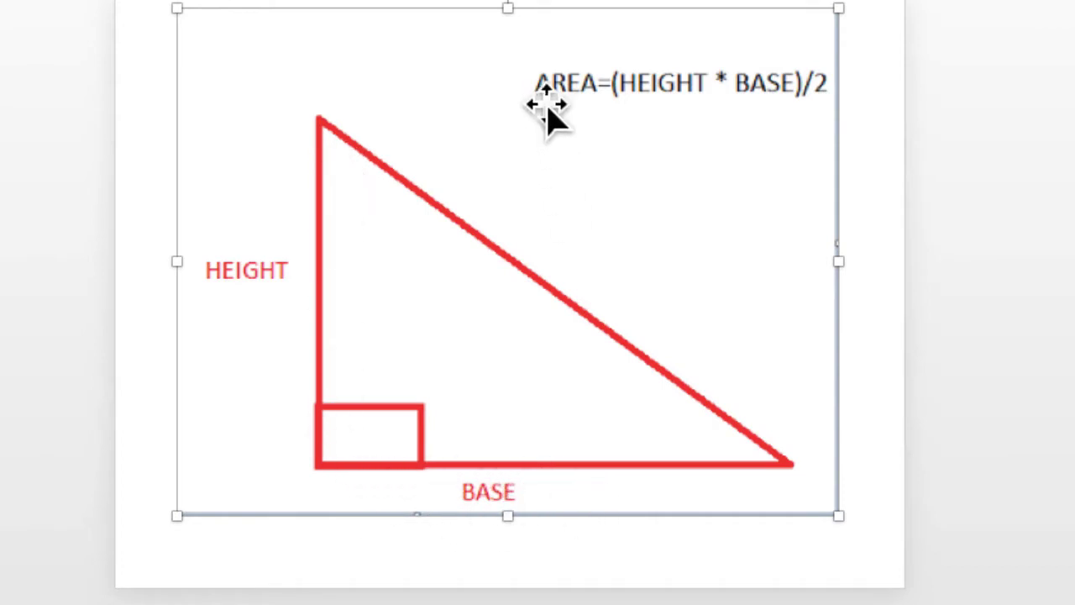
mouse_move(588, 118)
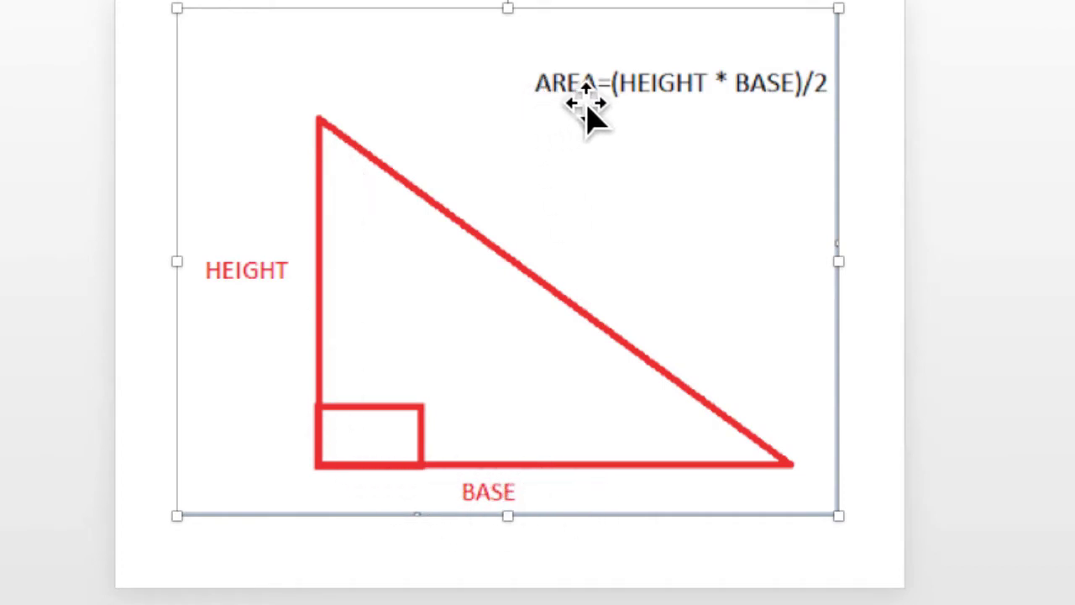
mouse_move(761, 96)
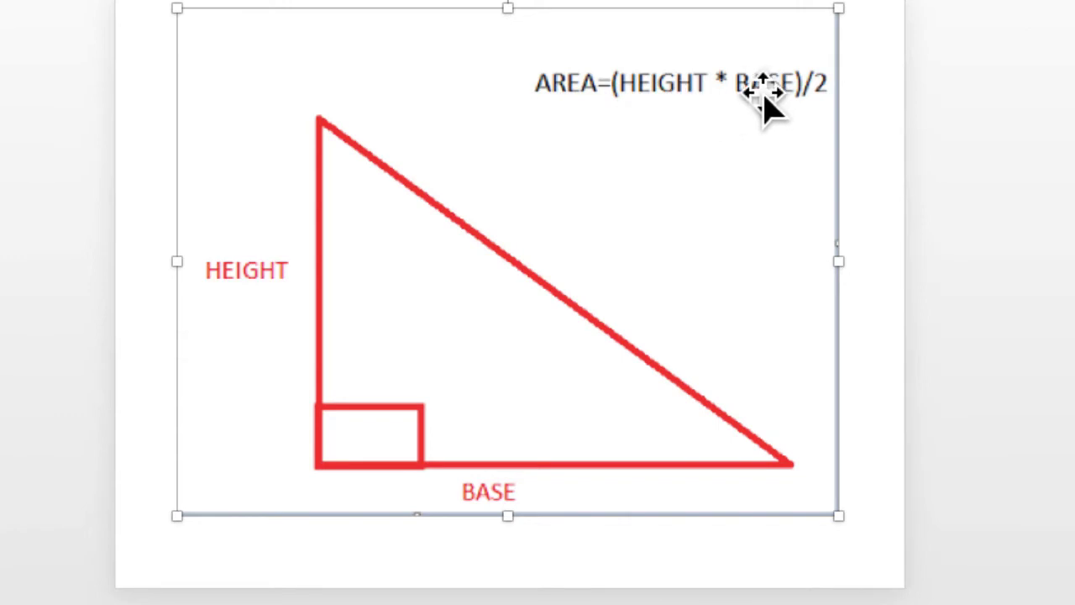
mouse_move(483, 65)
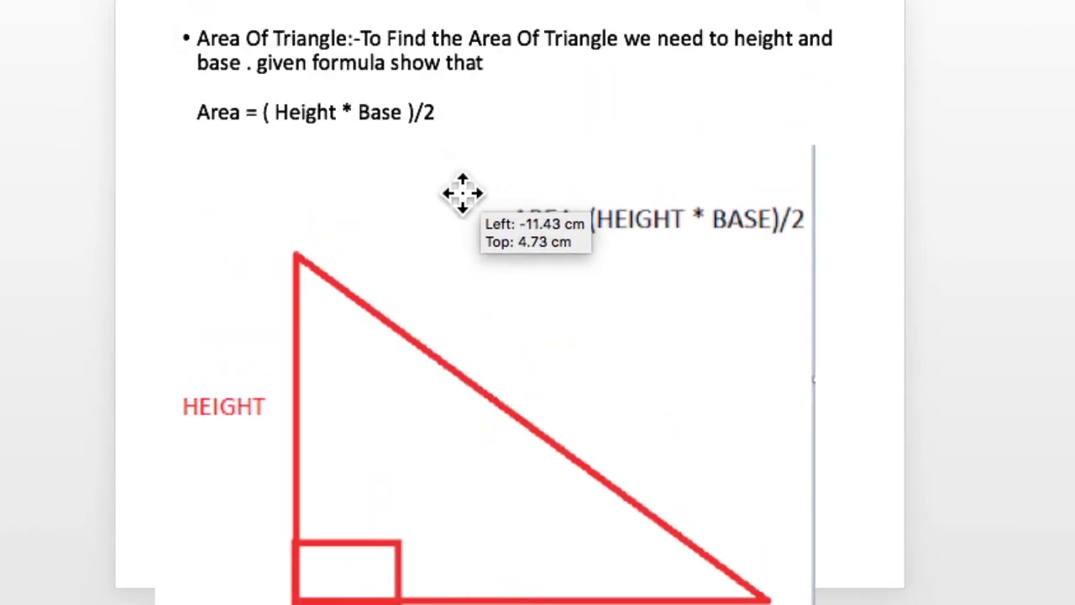
Step: Drag the triangle diagram down to sit under the 'Area Of Triangle' bullet text
drag(462, 193, 642, 366)
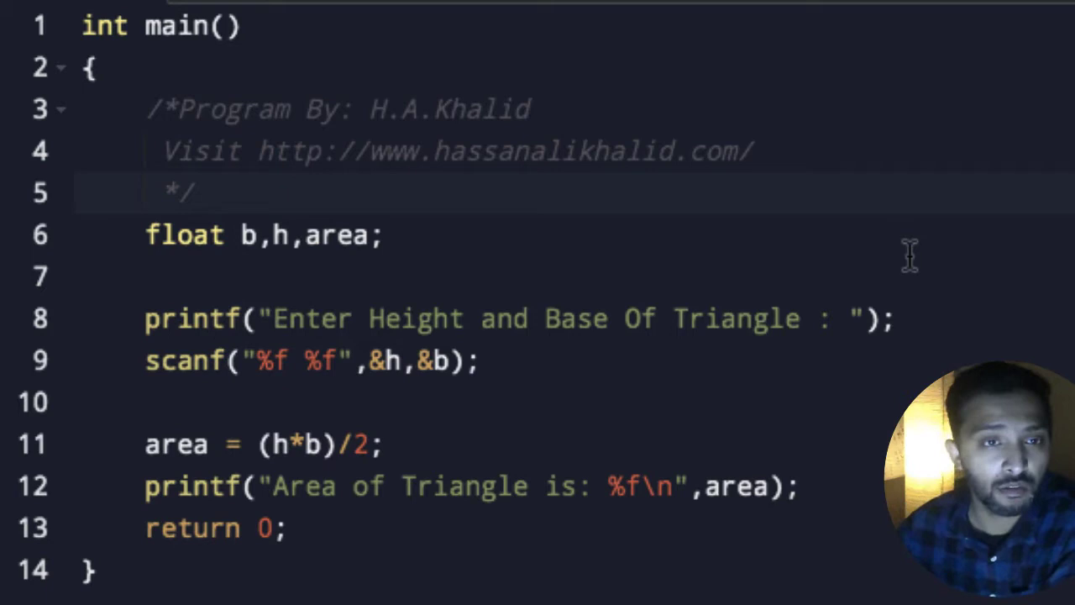
click(210, 192)
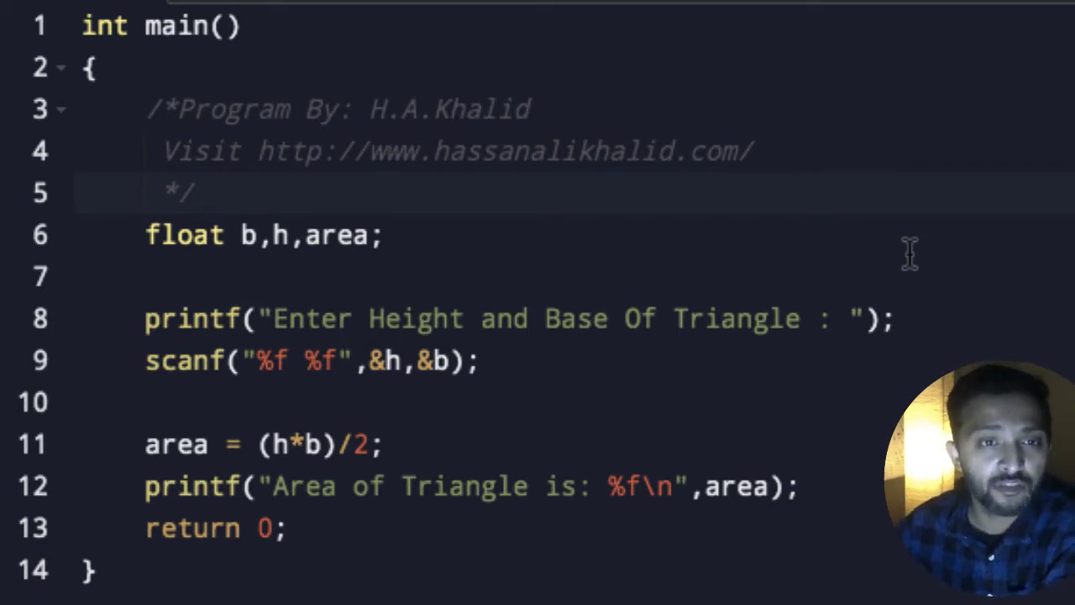
click(211, 193)
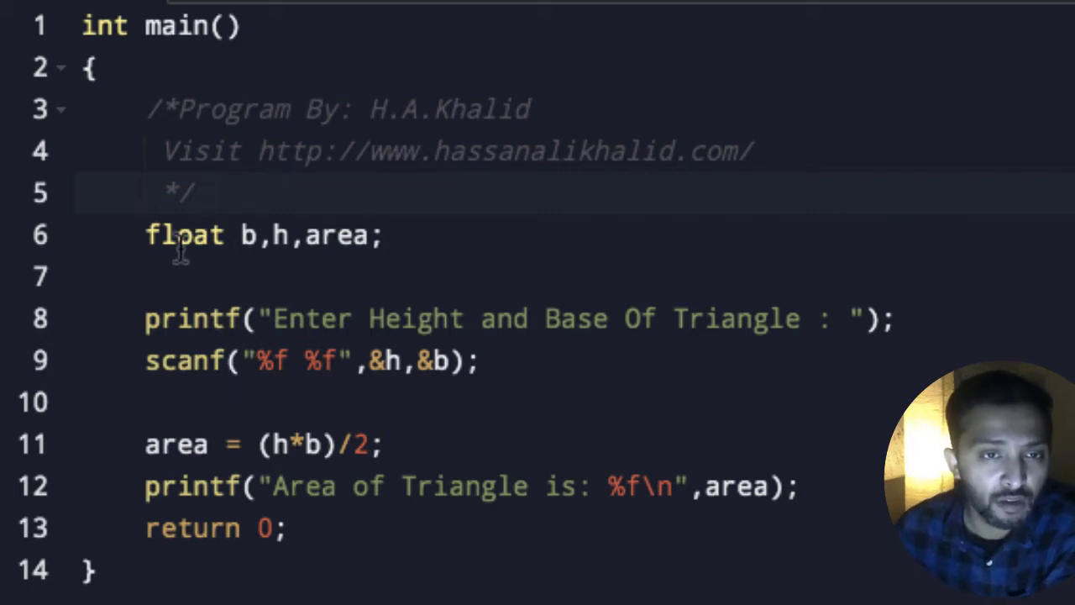
click(210, 192)
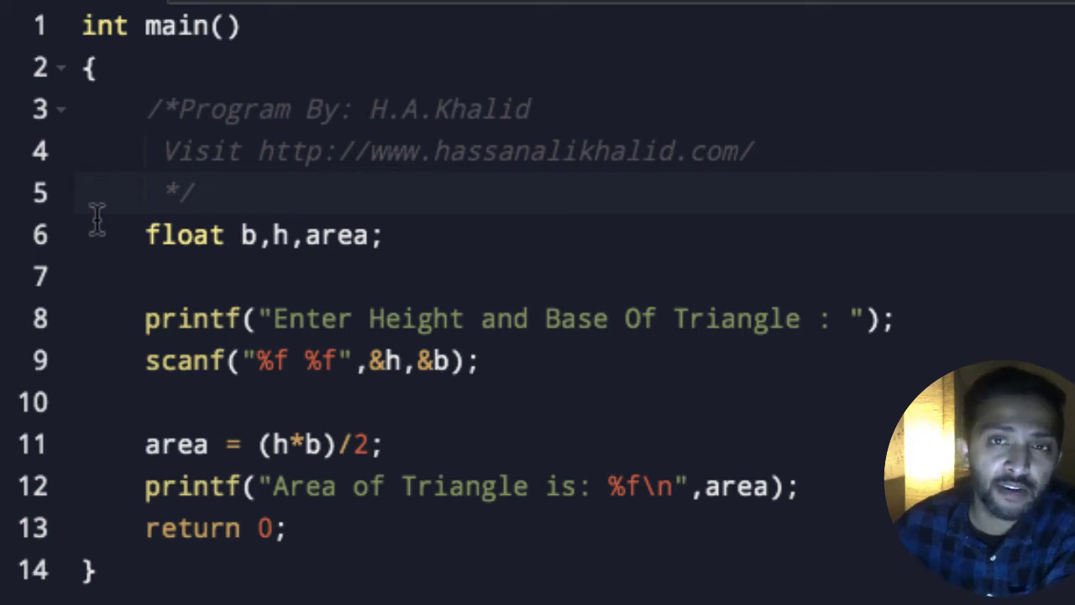
click(214, 192)
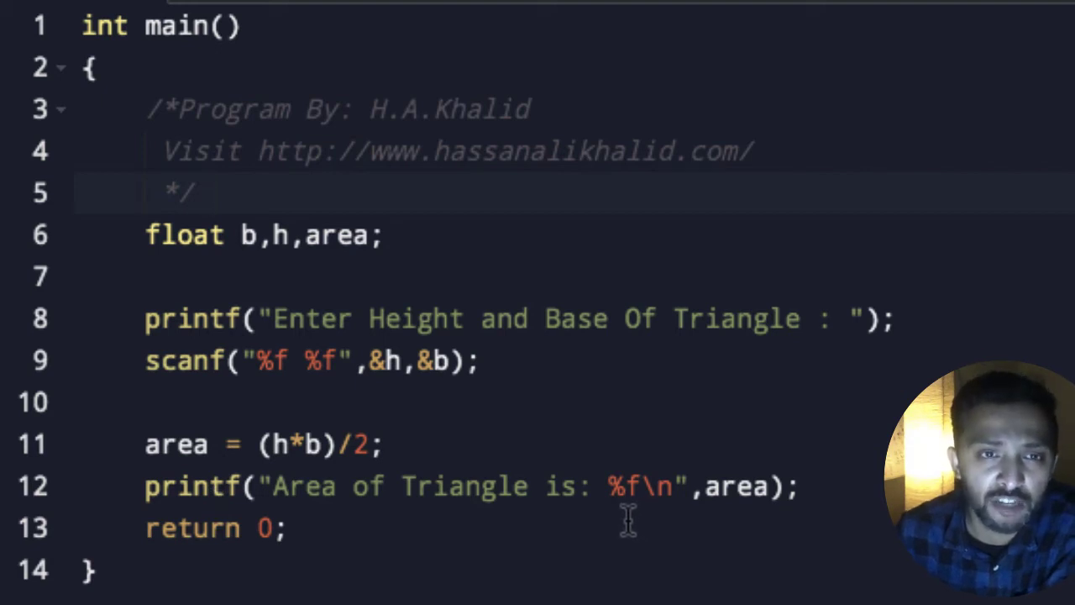
Step: Run the program and enter 15 and 6.5 at the 'Enter Height and Base Of Triangle' prompt
click(210, 193)
text(1)
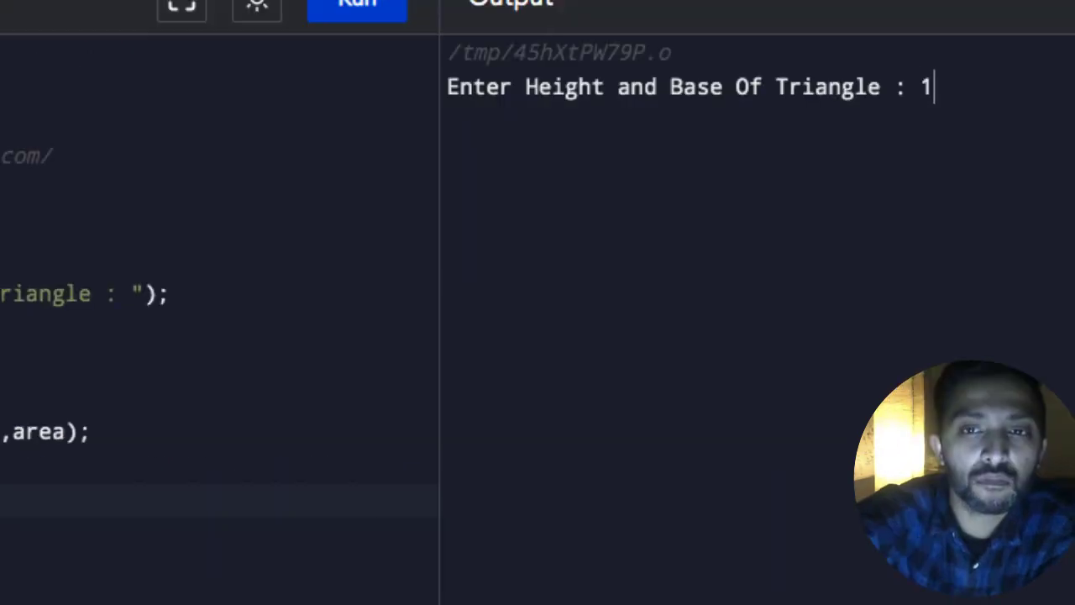
text(5)
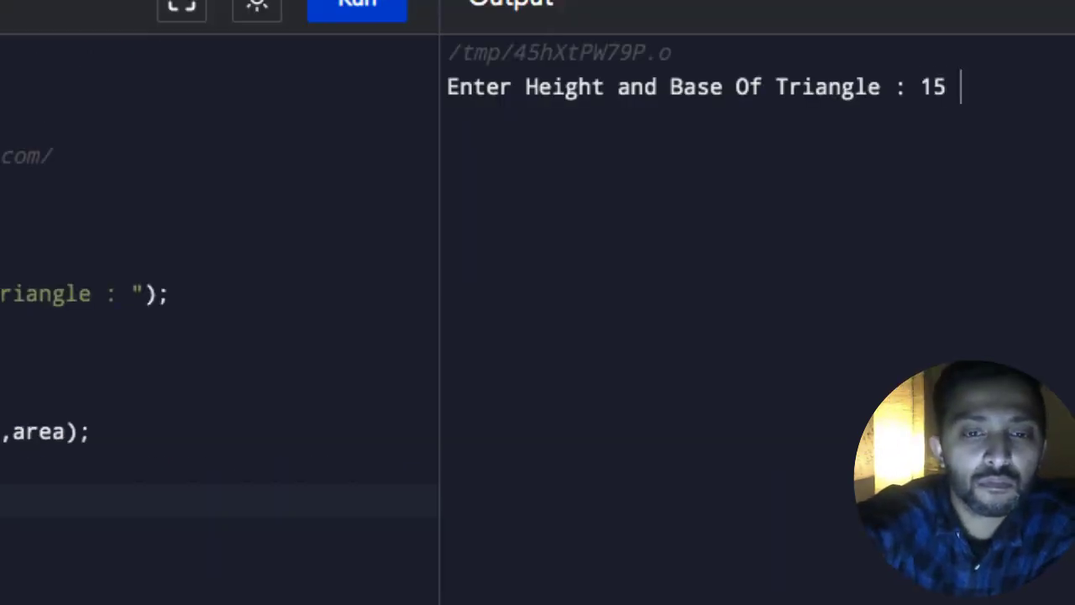
text(6)
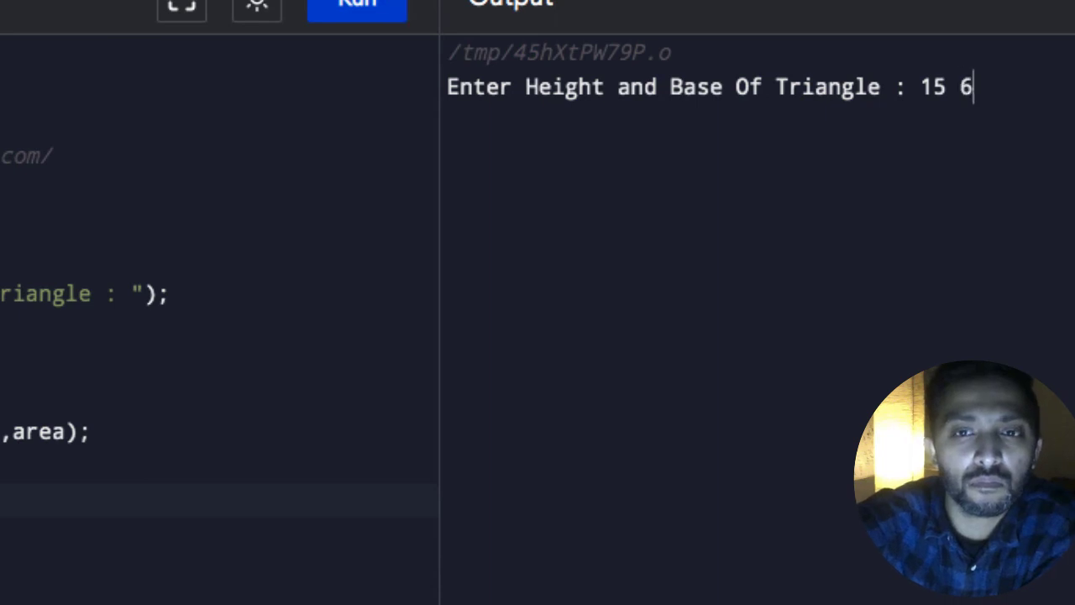
text(.)
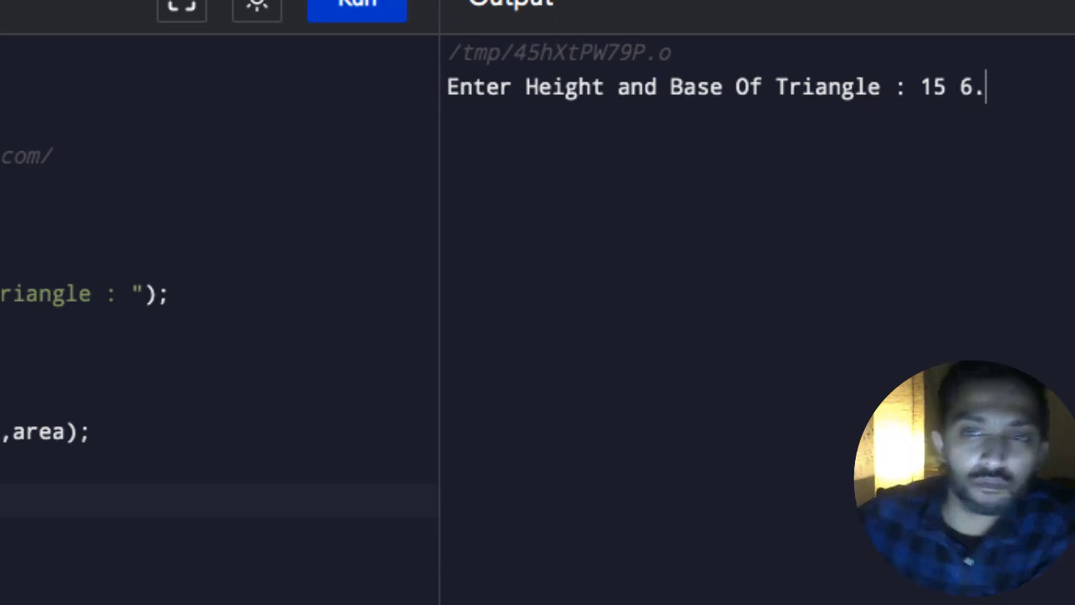
text(5)
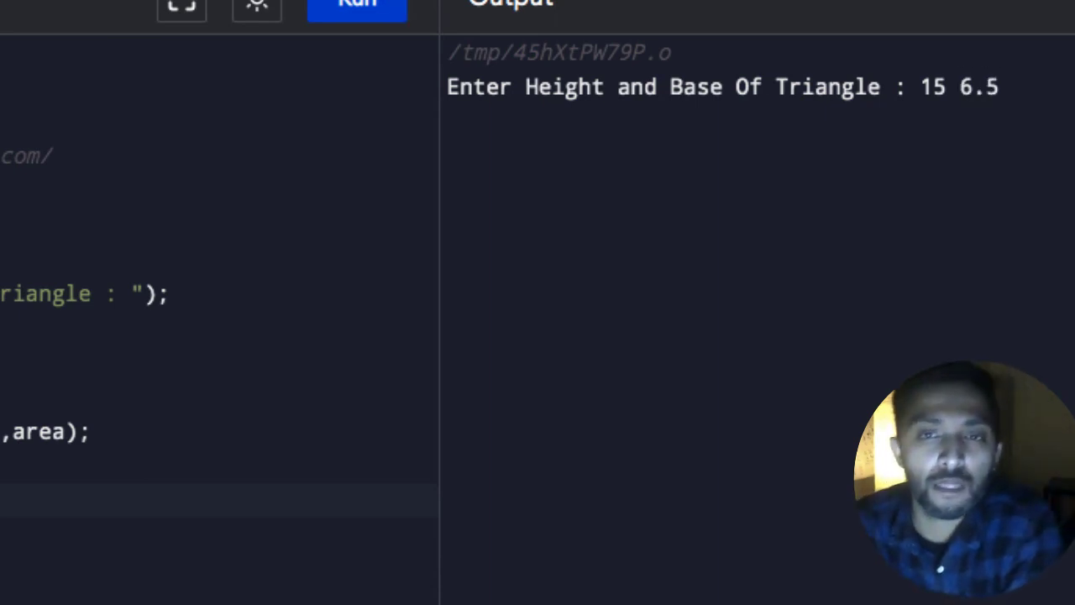